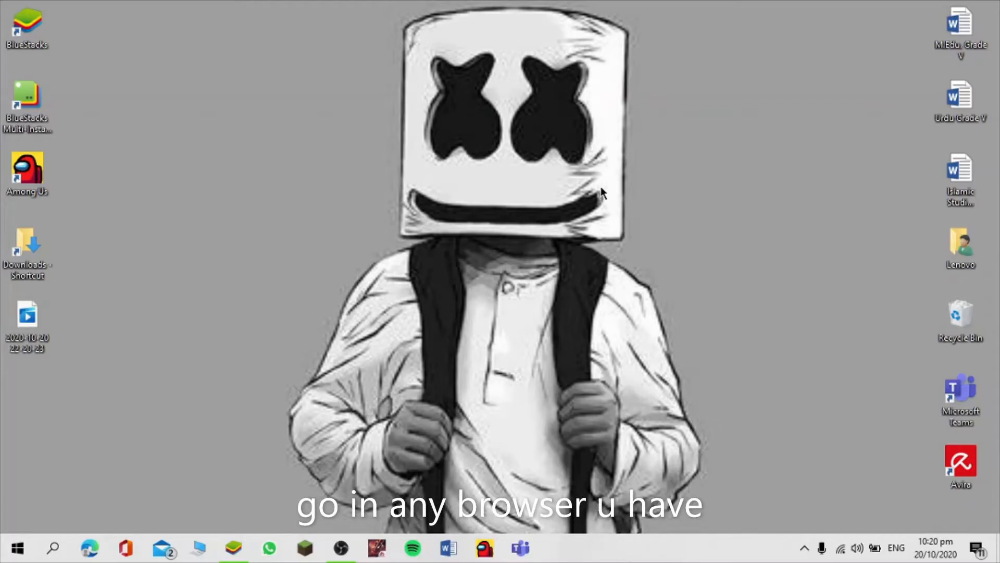
mouse_move(389, 357)
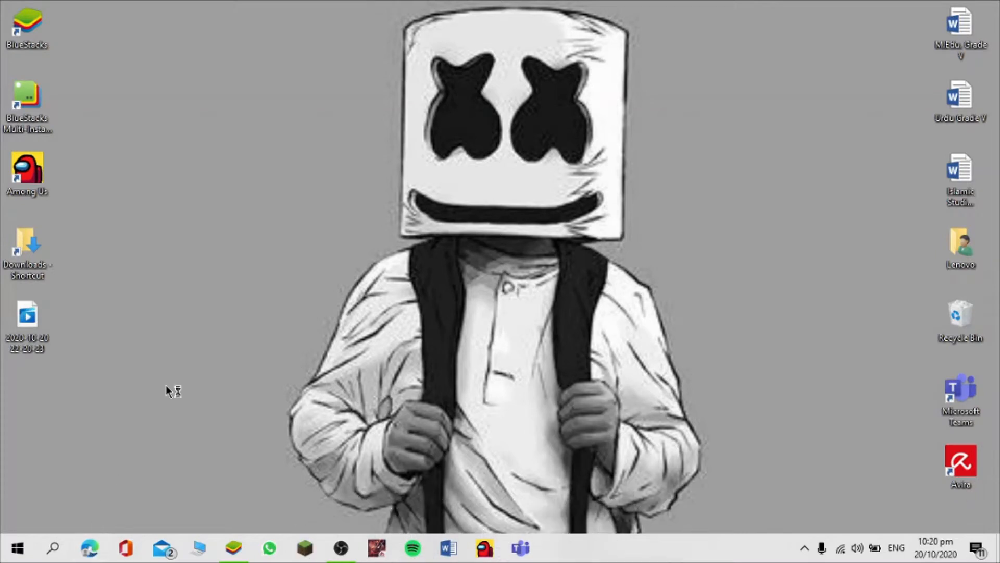
mouse_move(314, 327)
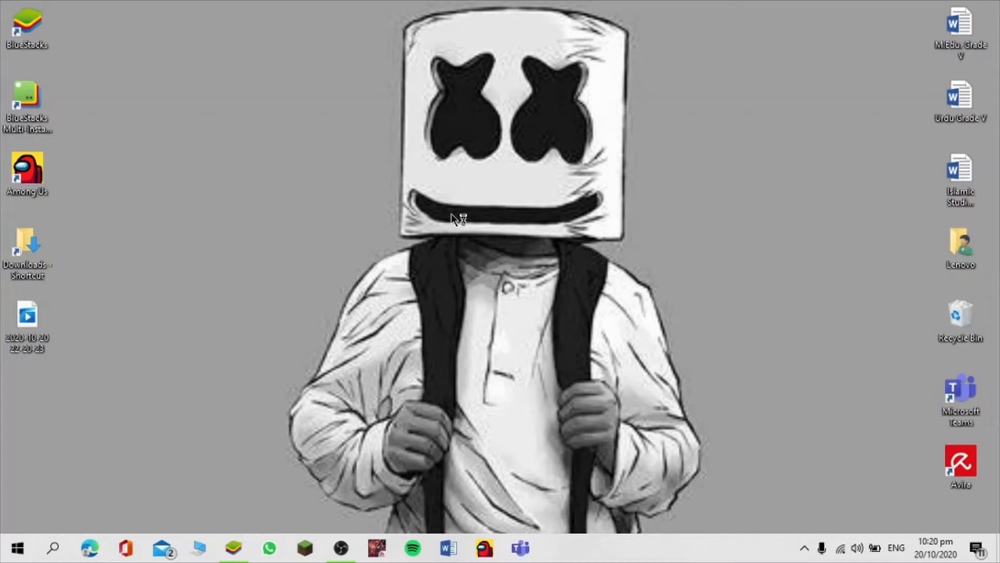
mouse_move(386, 246)
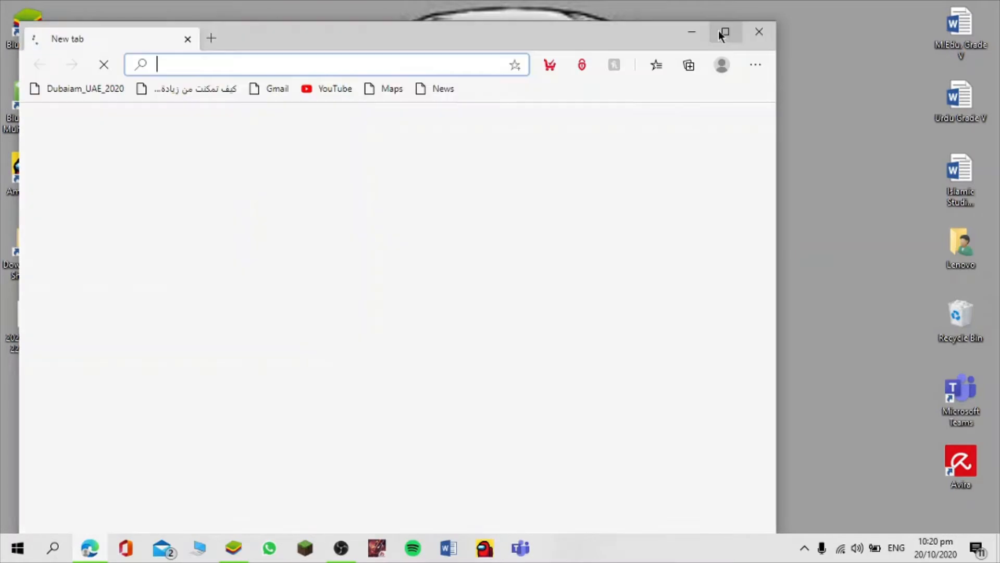
Step: Maximize Edge and search 'bluestacks' to reach the BlueStacks website
left_click(725, 31)
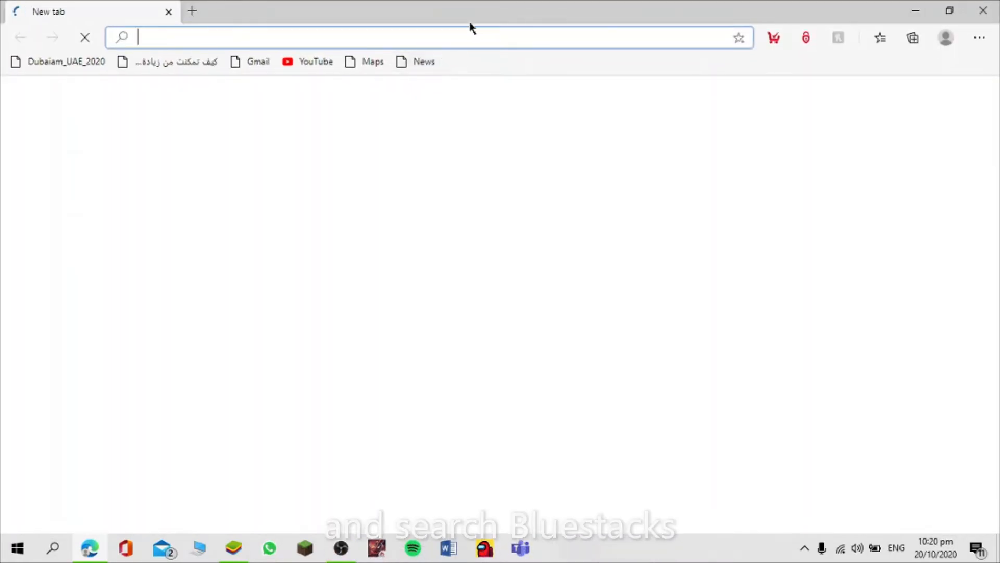
type("bly")
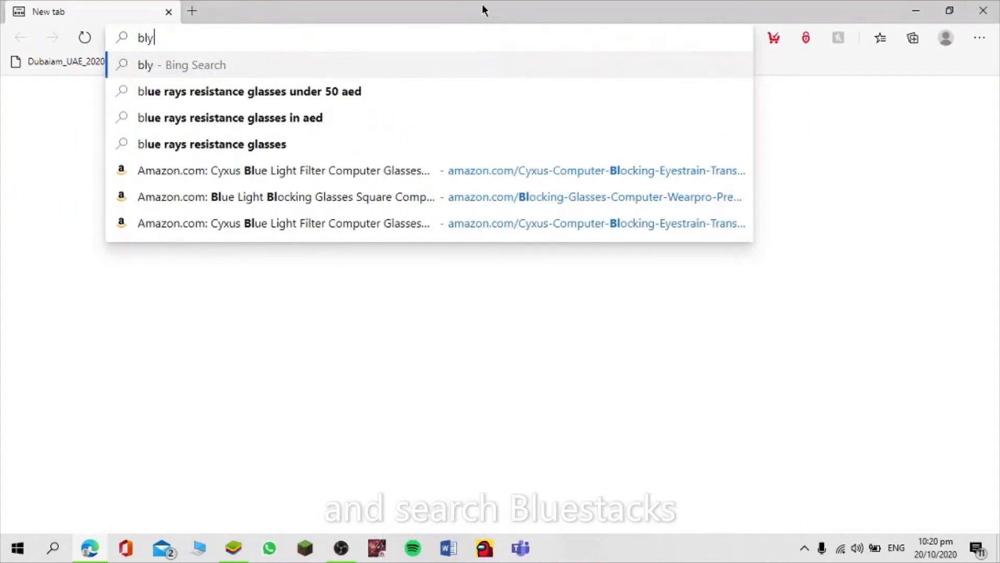
type("bluestacks")
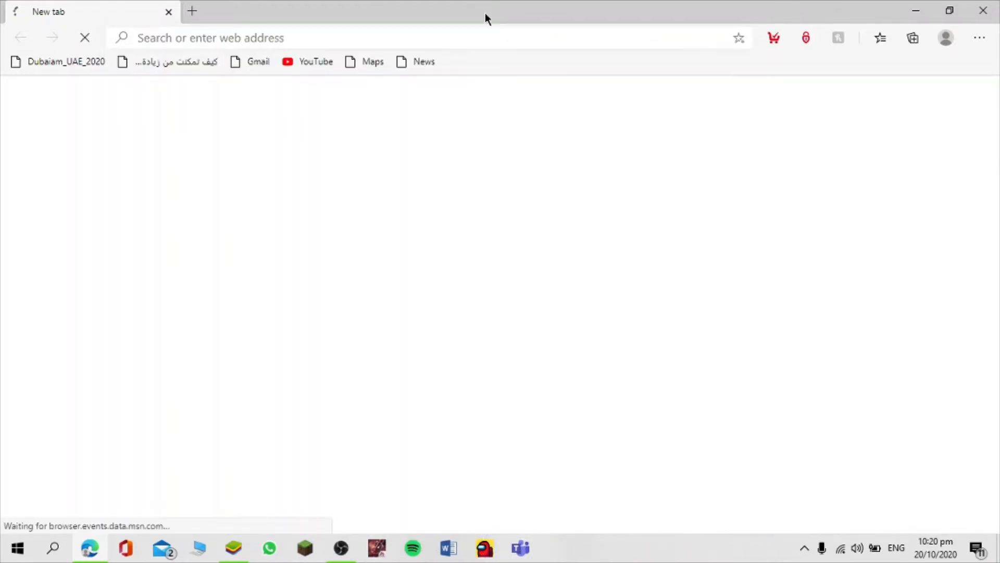
type("bluestacks.com/ar/index.html")
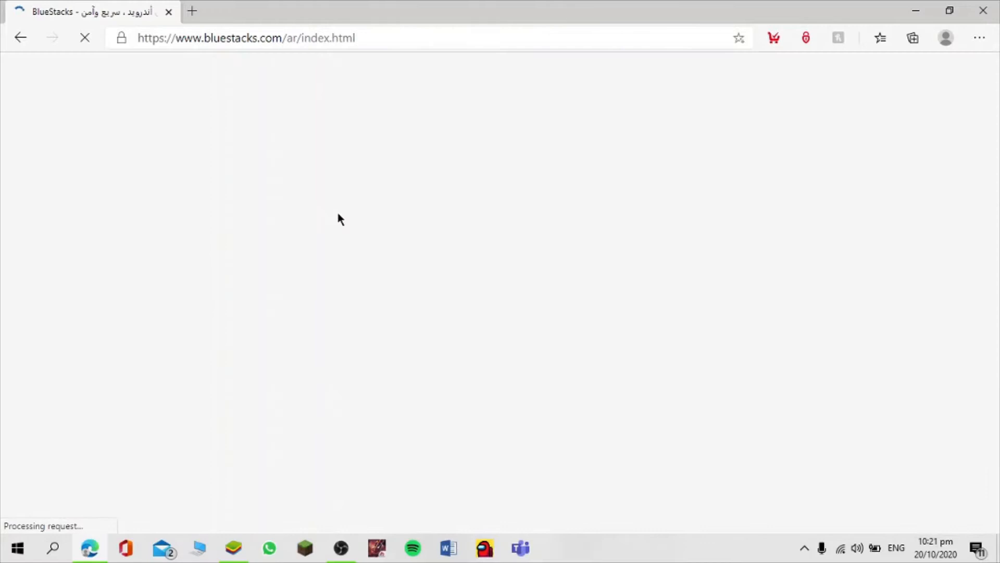
mouse_move(468, 204)
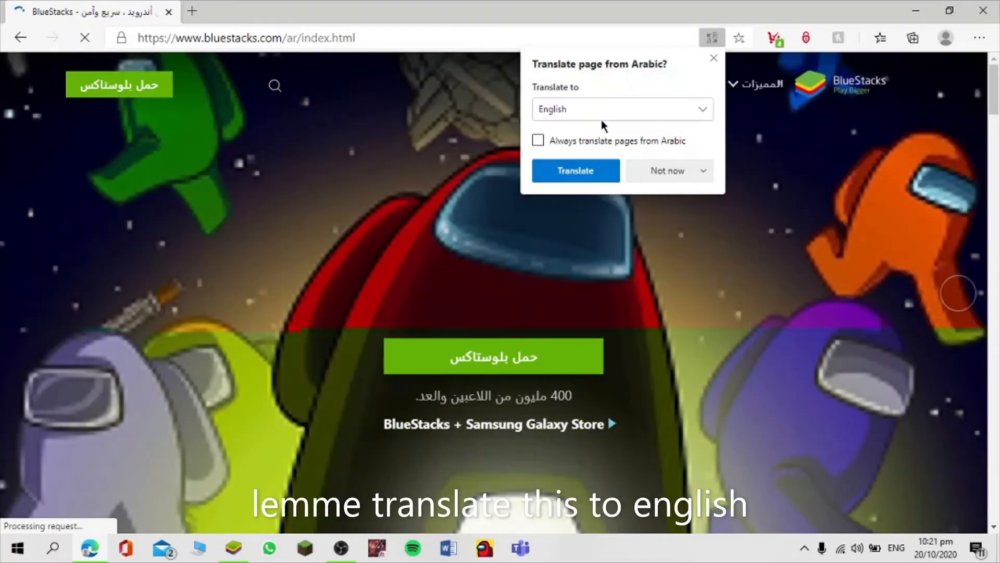
Step: Translate the Arabic site into English, launch BlueStacks, and open Google Play from My games
left_click(575, 171)
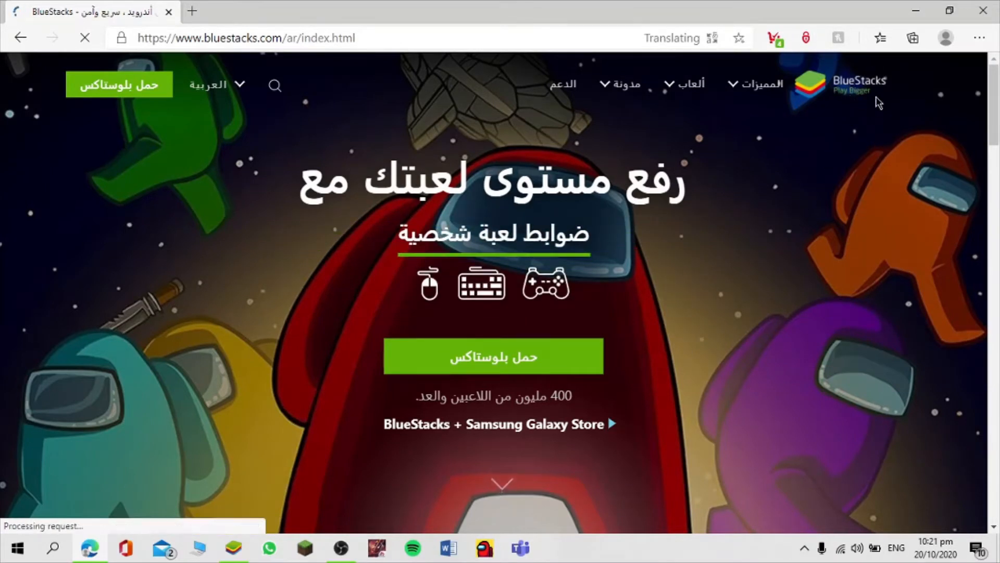
left_click(761, 84)
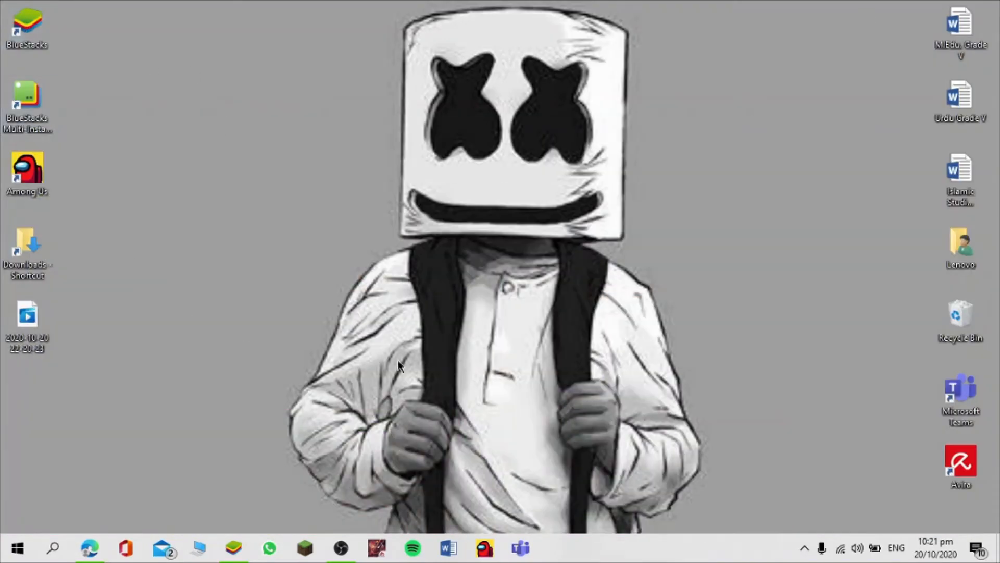
left_click(234, 546)
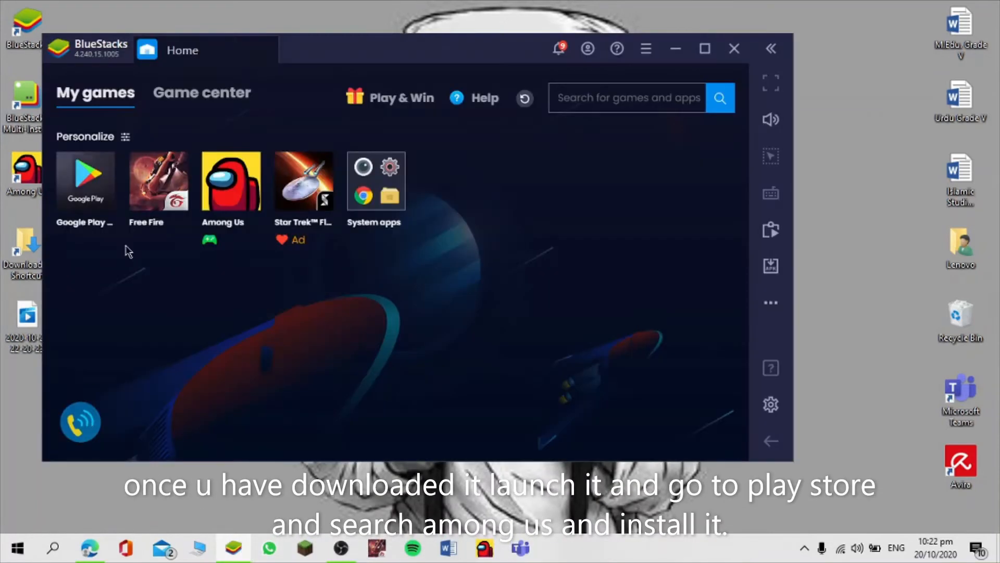
mouse_move(170, 100)
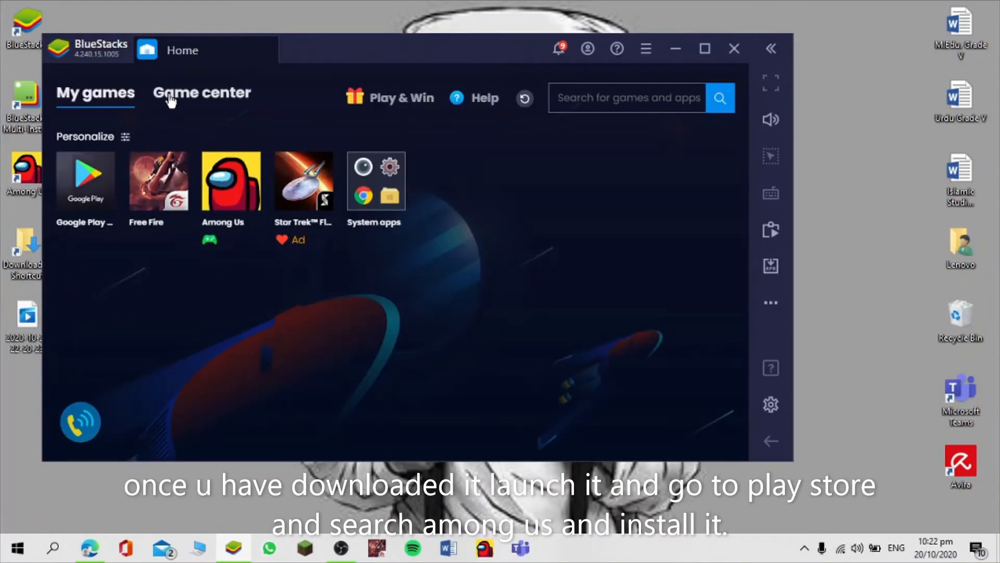
left_click(85, 180)
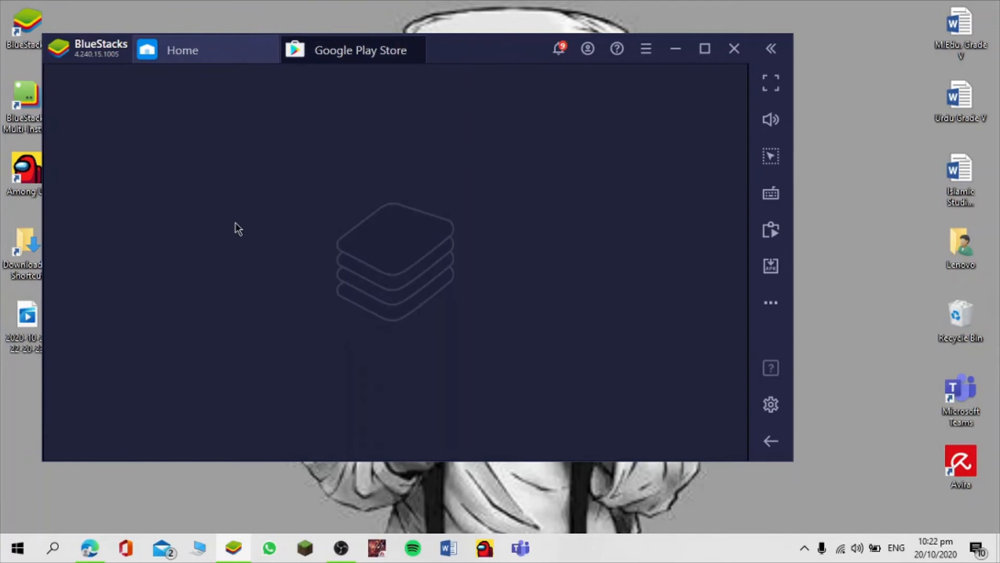
mouse_move(295, 192)
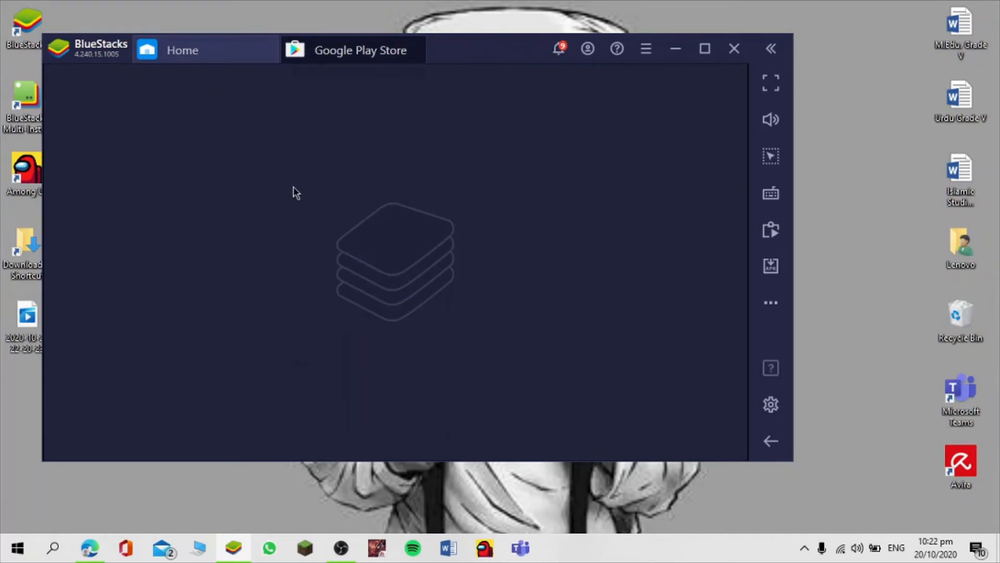
mouse_move(565, 172)
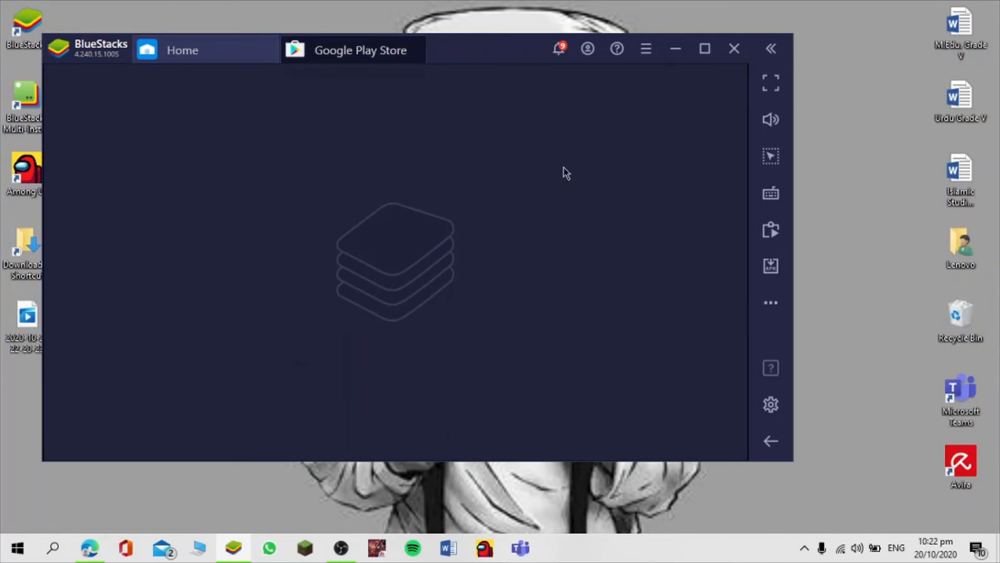
mouse_move(630, 211)
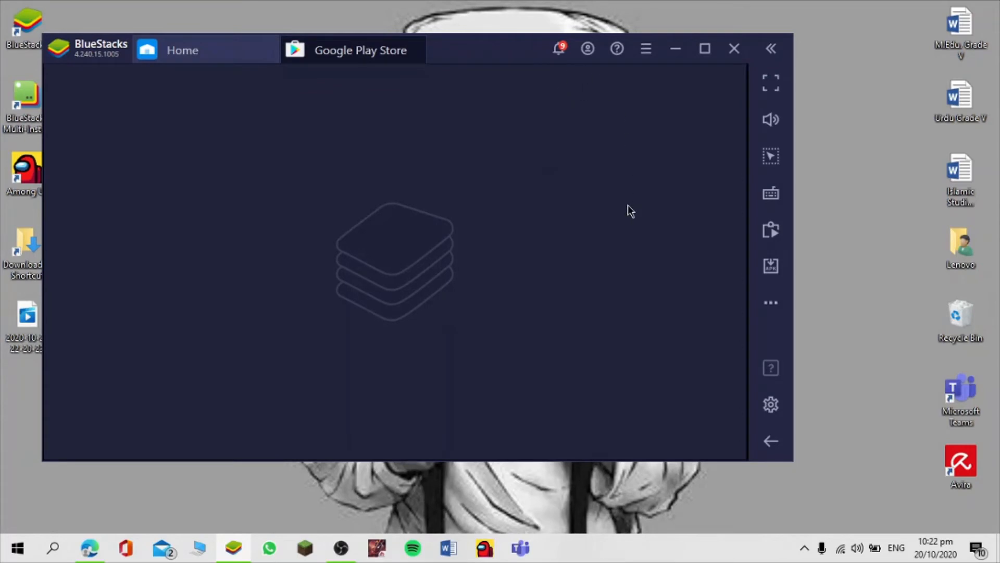
mouse_move(195, 201)
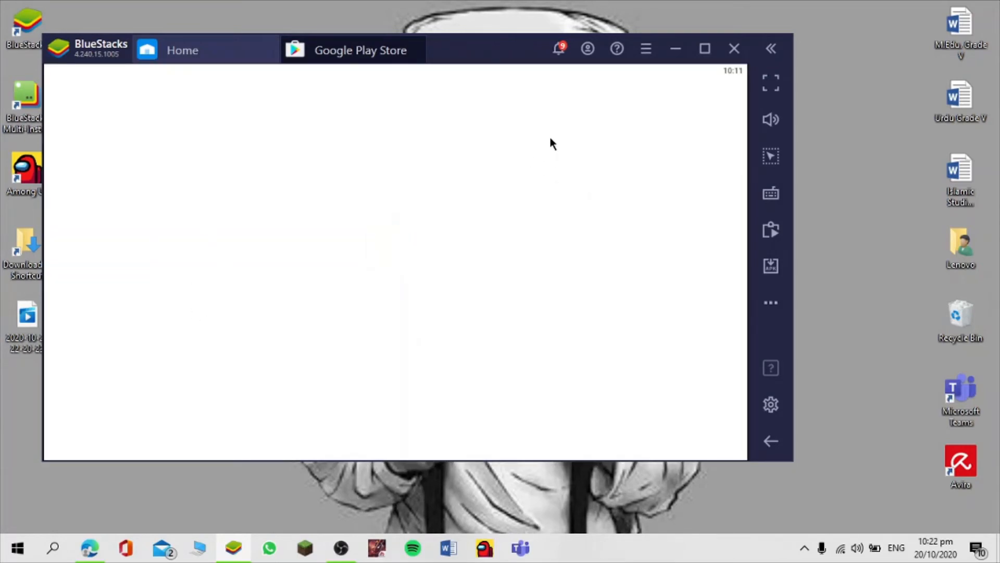
mouse_move(470, 115)
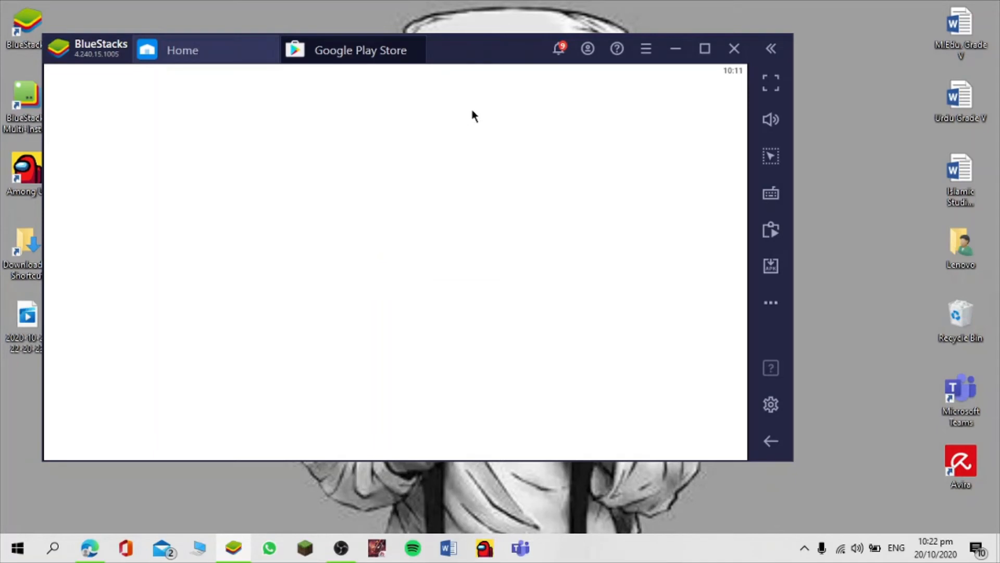
mouse_move(469, 124)
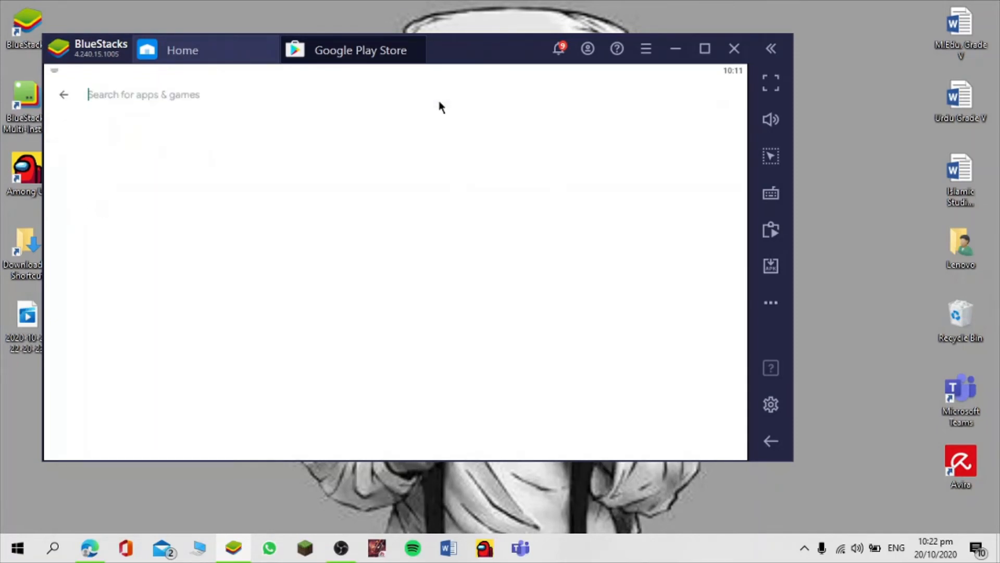
Step: Search the Play Store for 'among us' and scroll through the Among Us app page
type("among us")
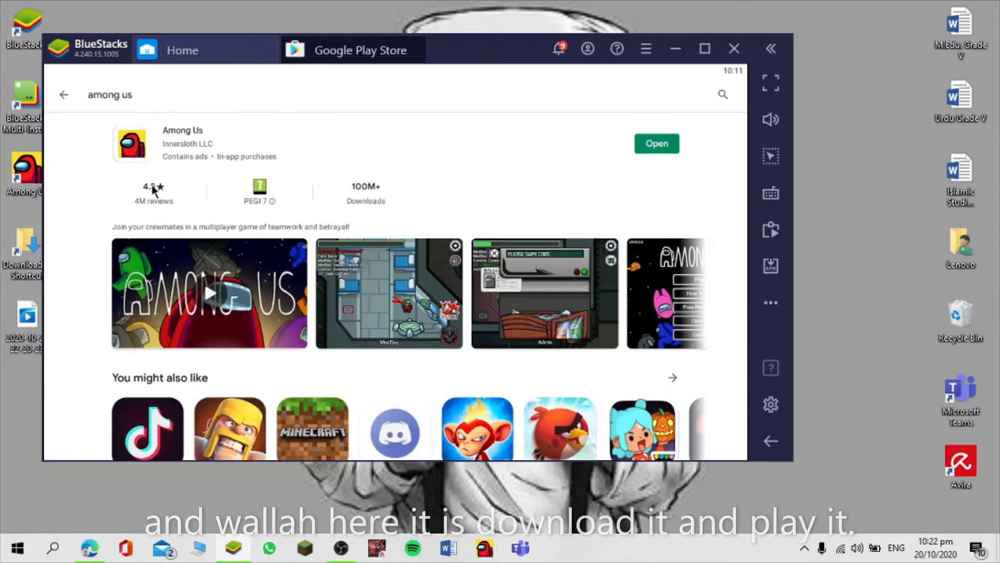
scroll("down", 3)
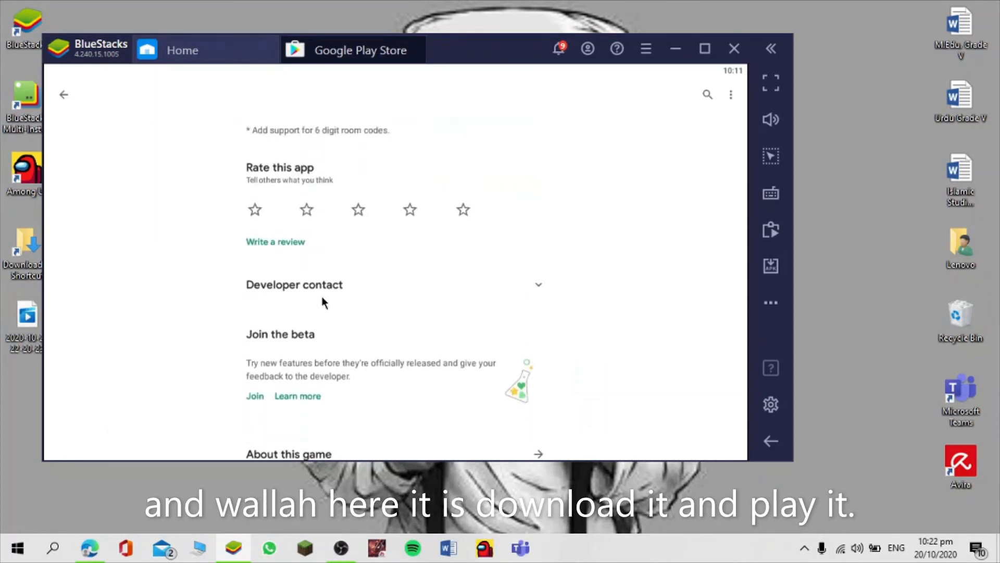
scroll("up", 3)
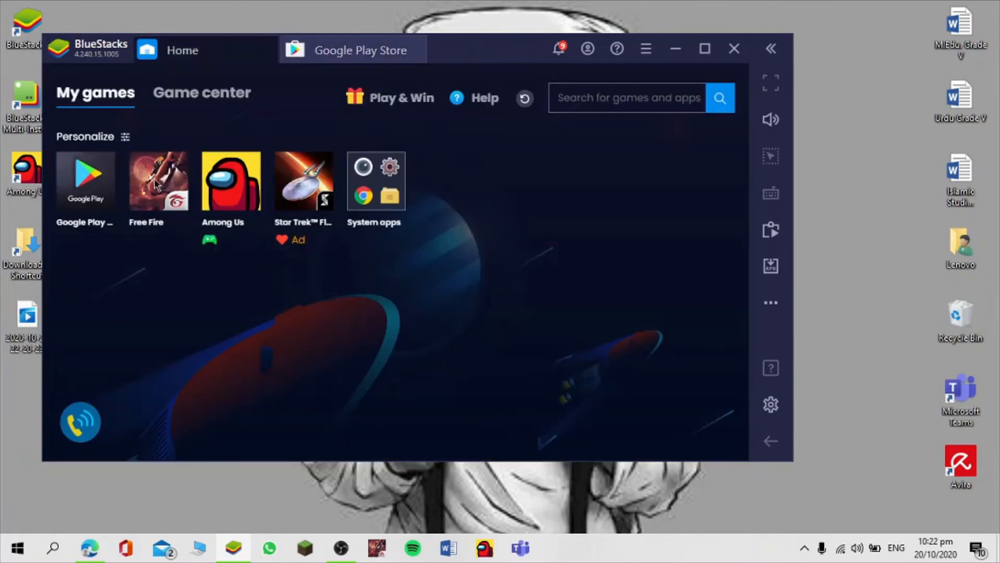
mouse_move(548, 166)
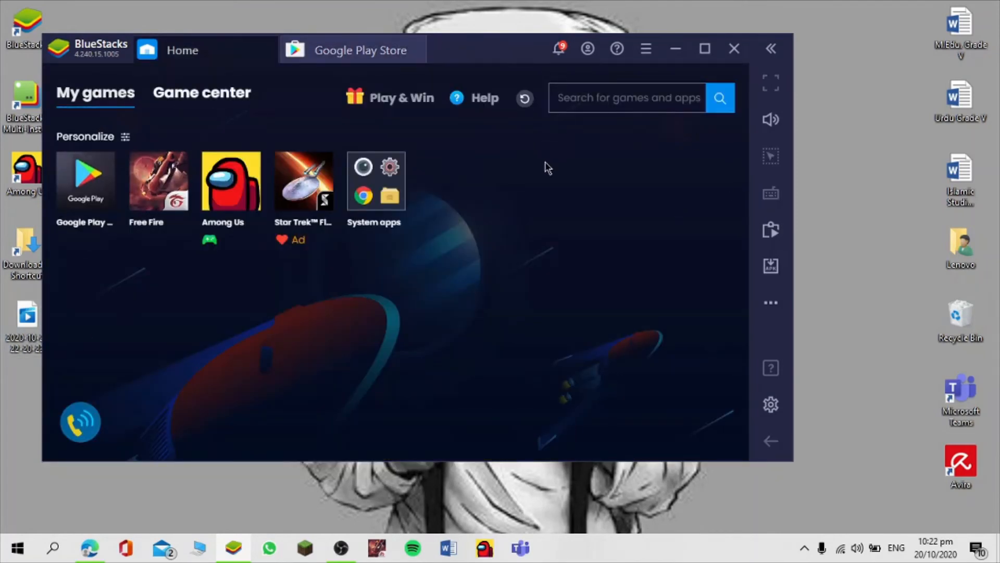
Step: Glance at Game center, then open the System apps folder under My games
left_click(202, 93)
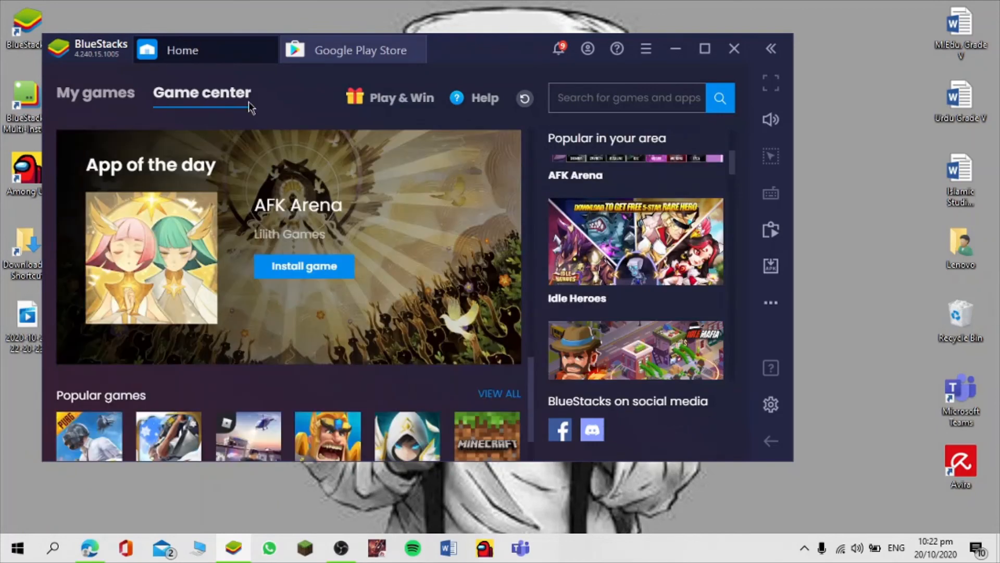
left_click(95, 93)
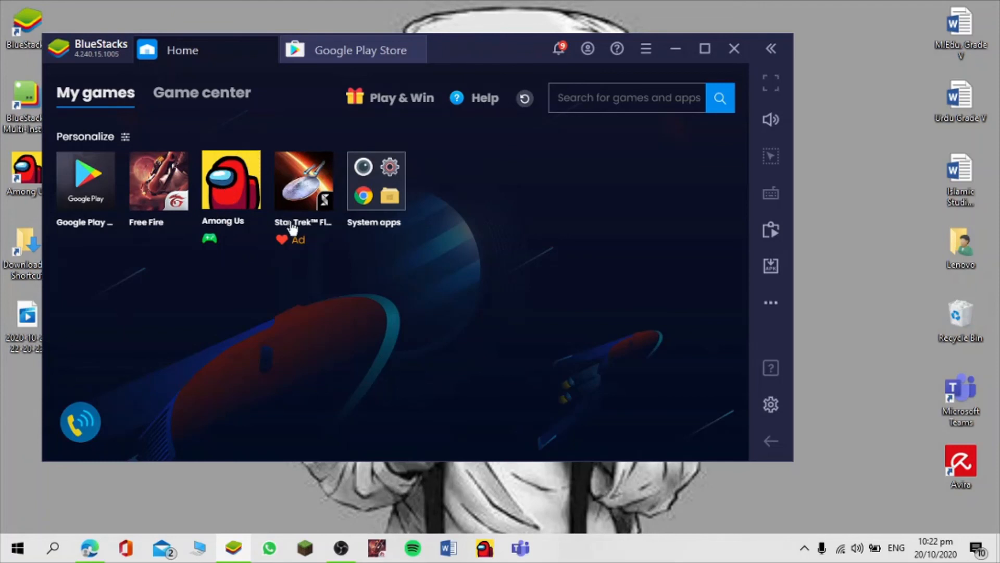
left_click(376, 180)
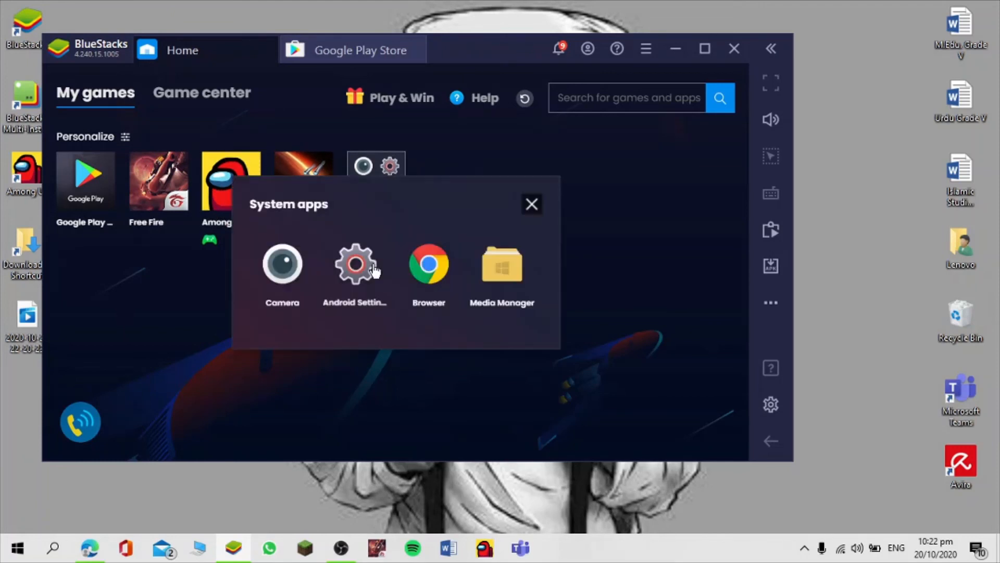